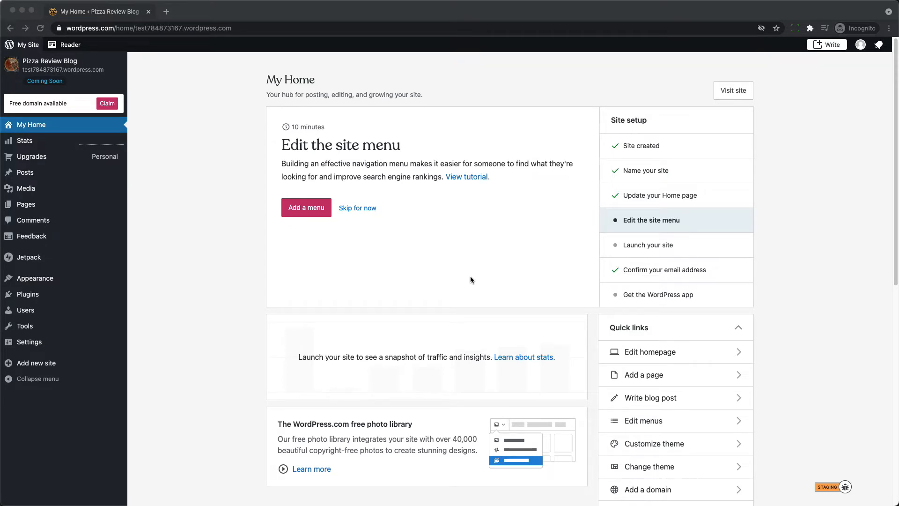
mouse_move(81, 357)
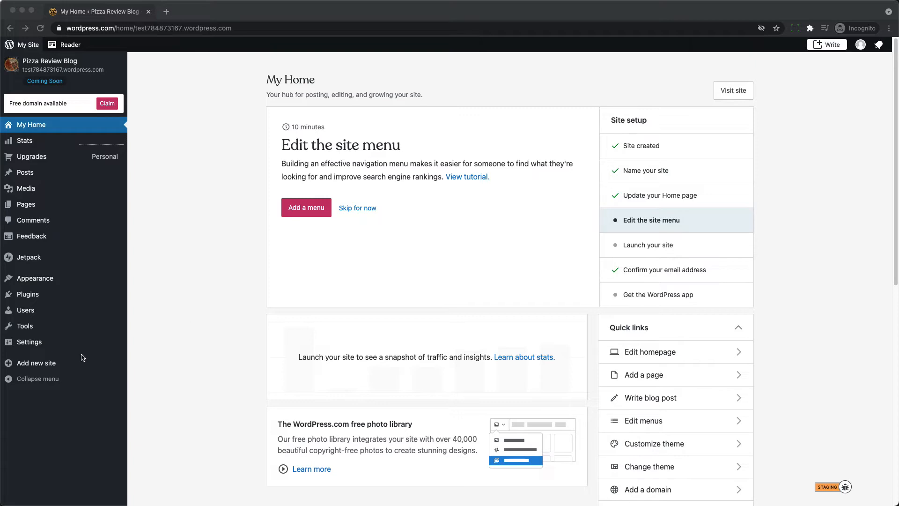
mouse_move(25, 364)
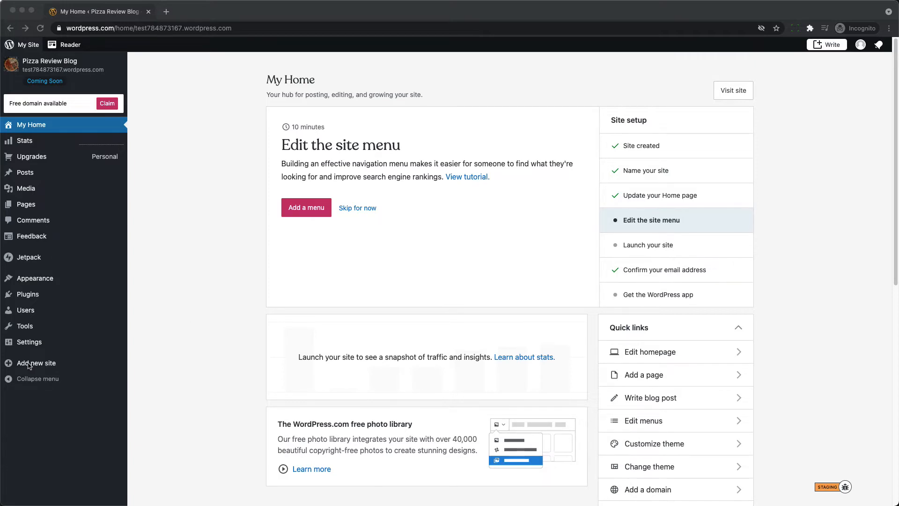
Step: Add a new site named 'Charity Fund' and continue to domain suggestions
left_click(37, 362)
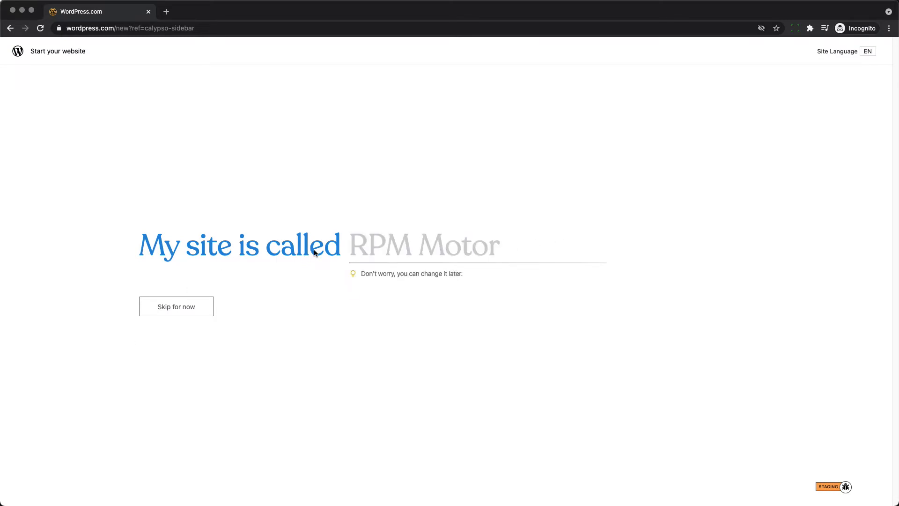
type("Charity Fun")
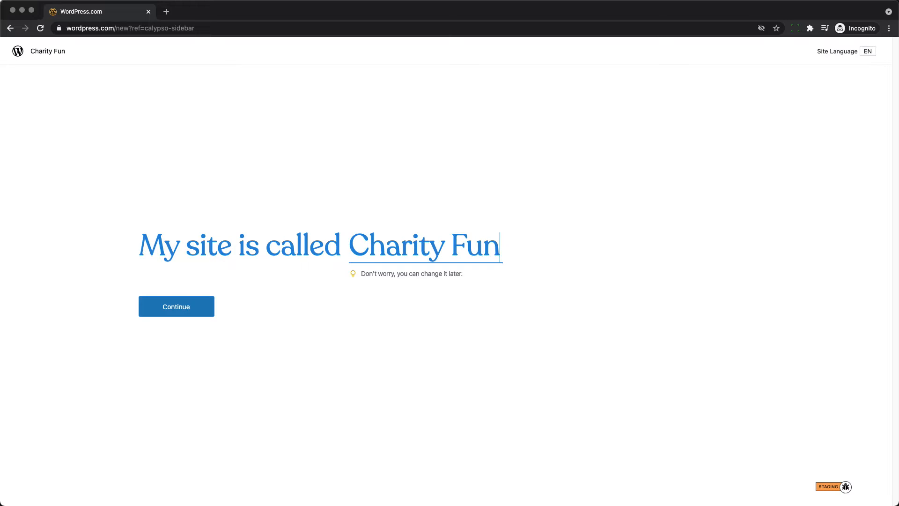
type("d")
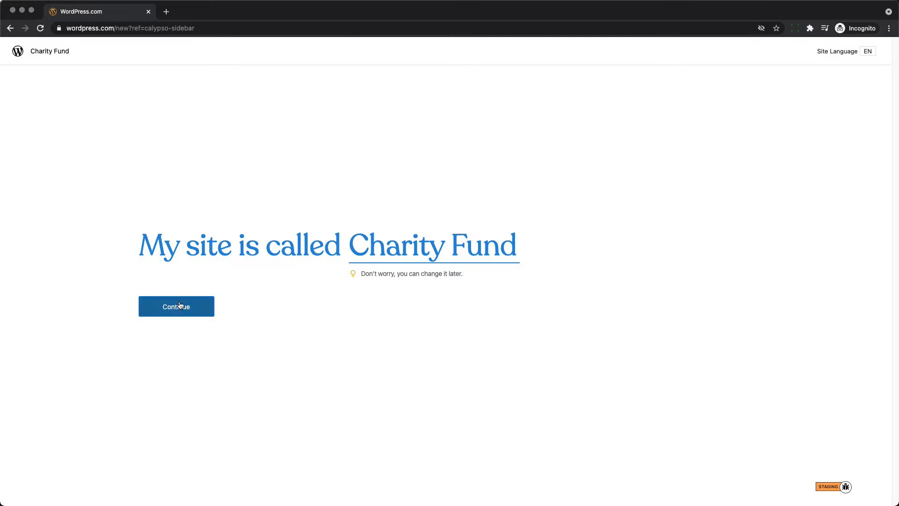
left_click(176, 305)
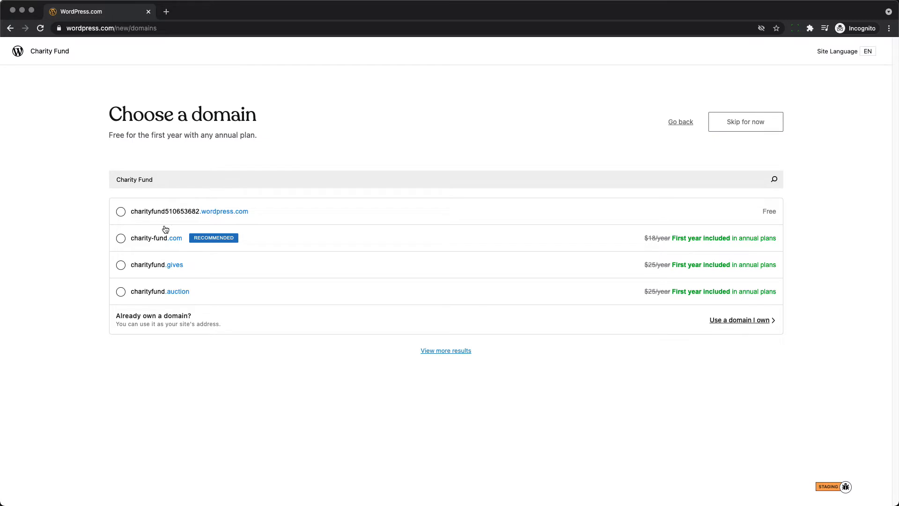
mouse_move(171, 294)
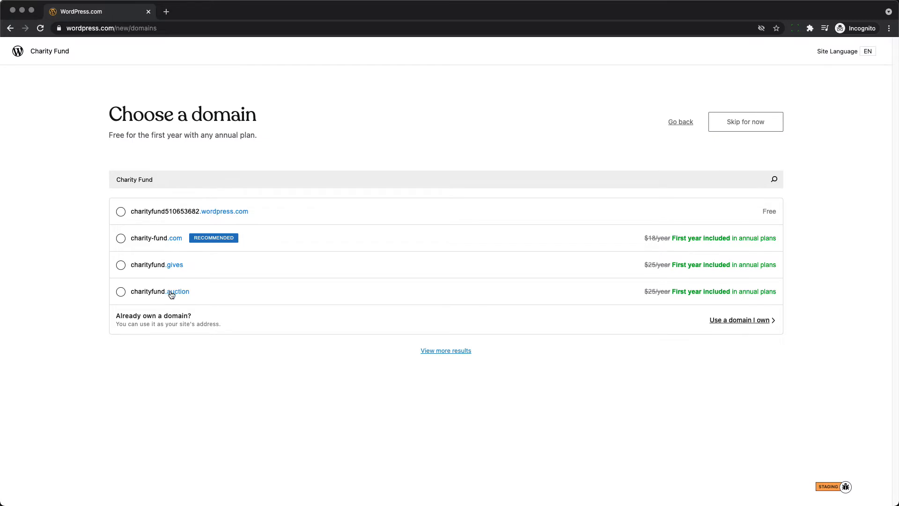
mouse_move(164, 231)
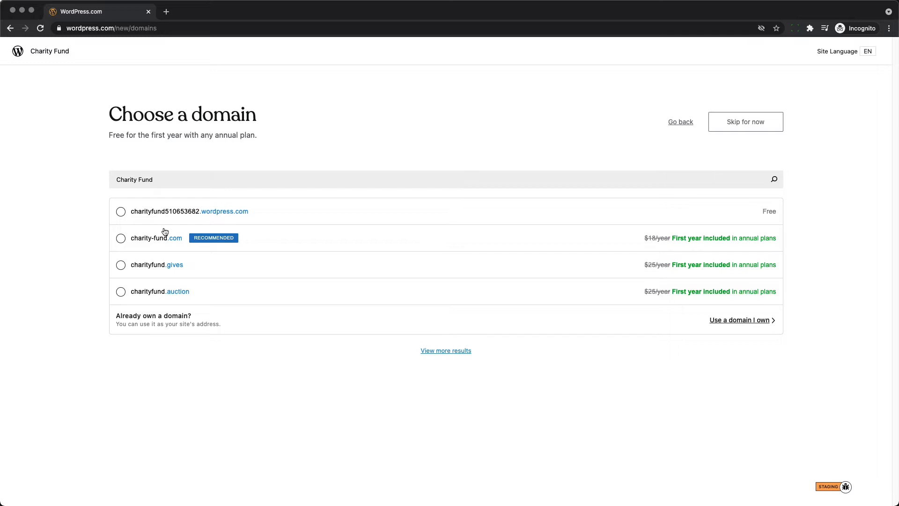
mouse_move(210, 231)
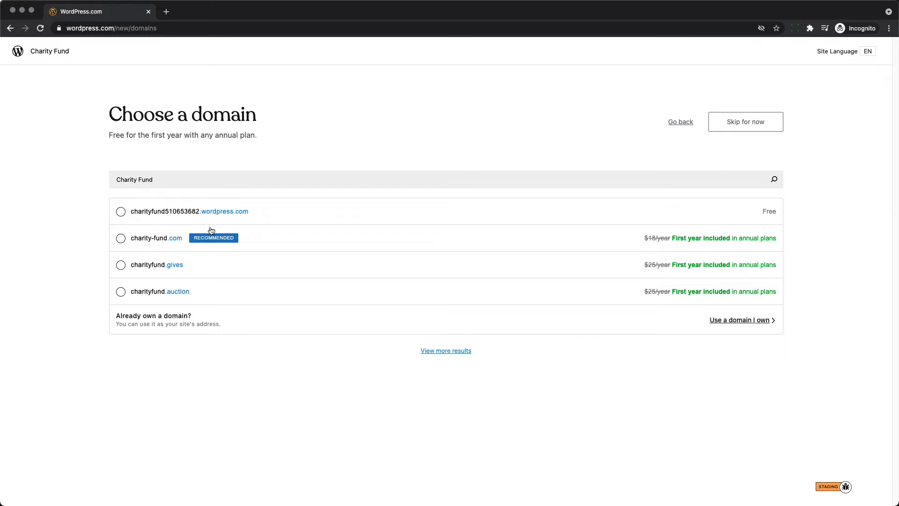
mouse_move(484, 247)
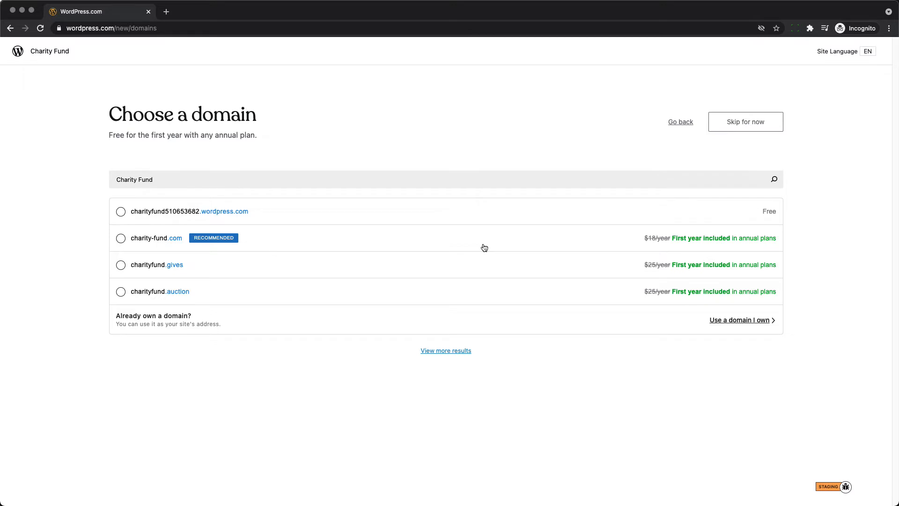
mouse_move(476, 254)
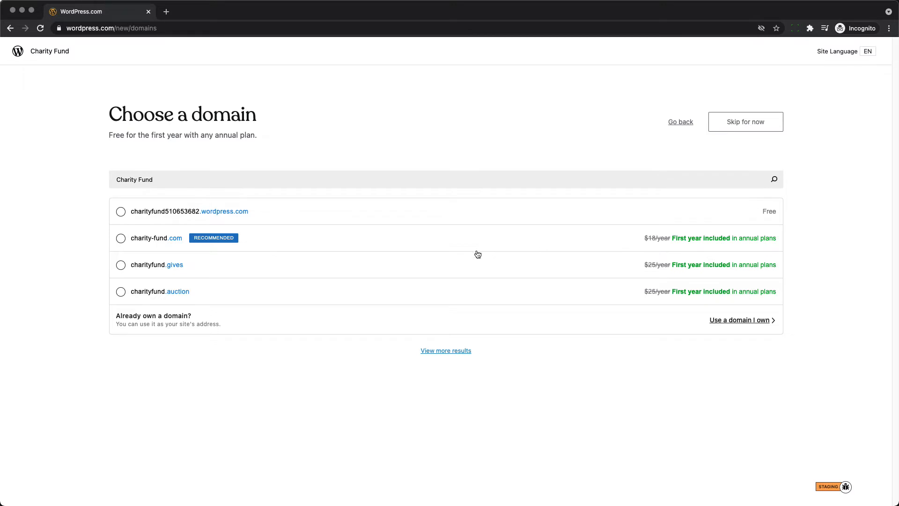
mouse_move(602, 277)
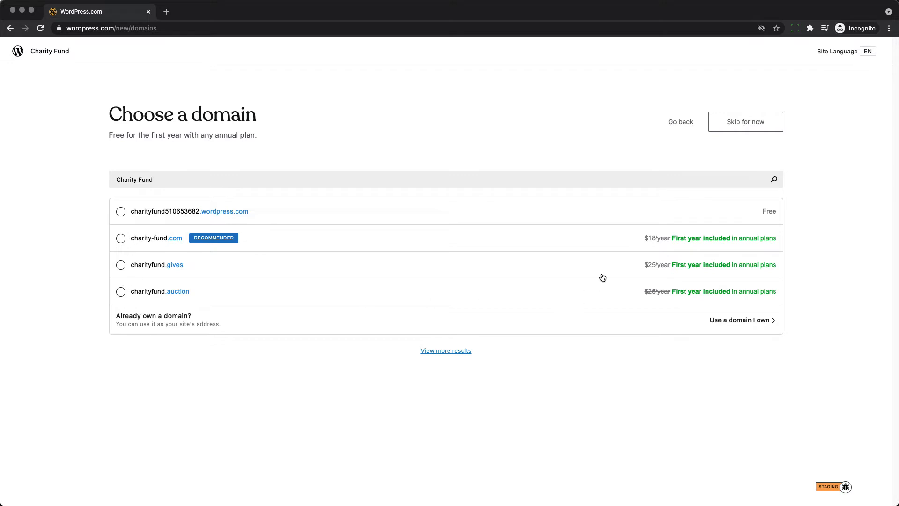
mouse_move(662, 244)
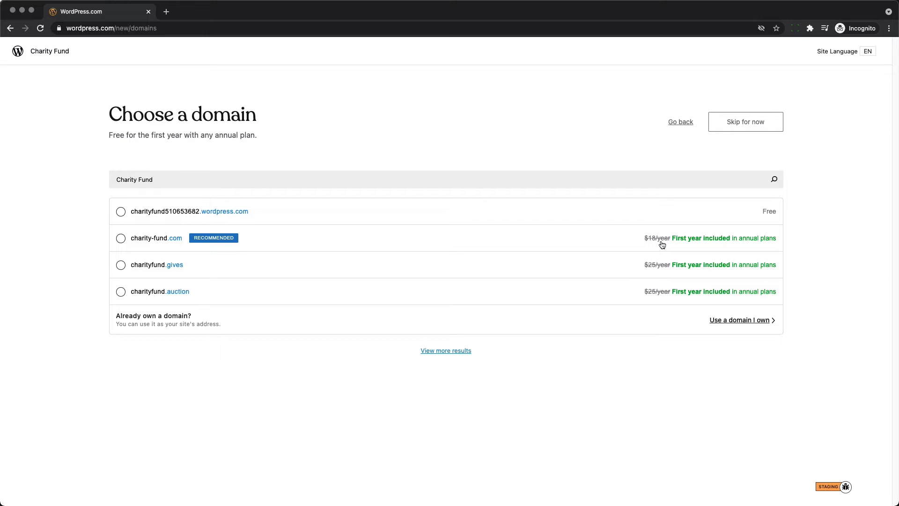
mouse_move(637, 322)
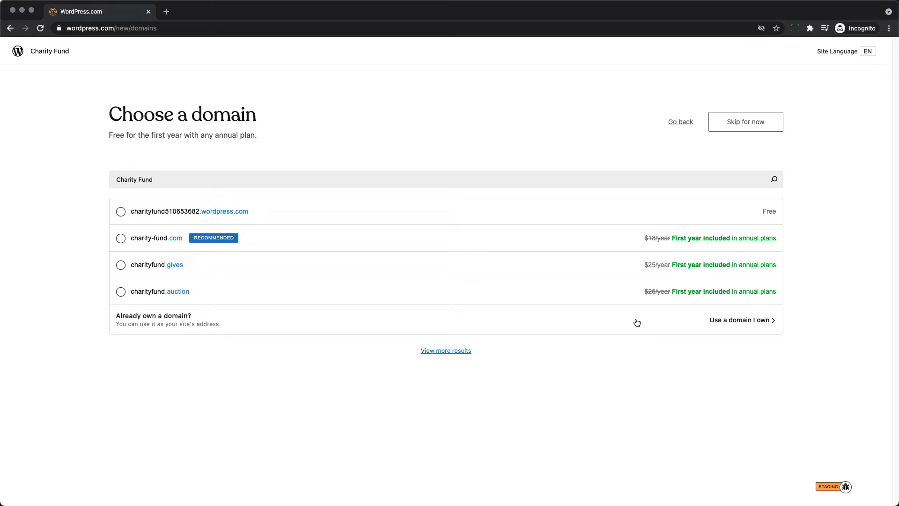
mouse_move(242, 241)
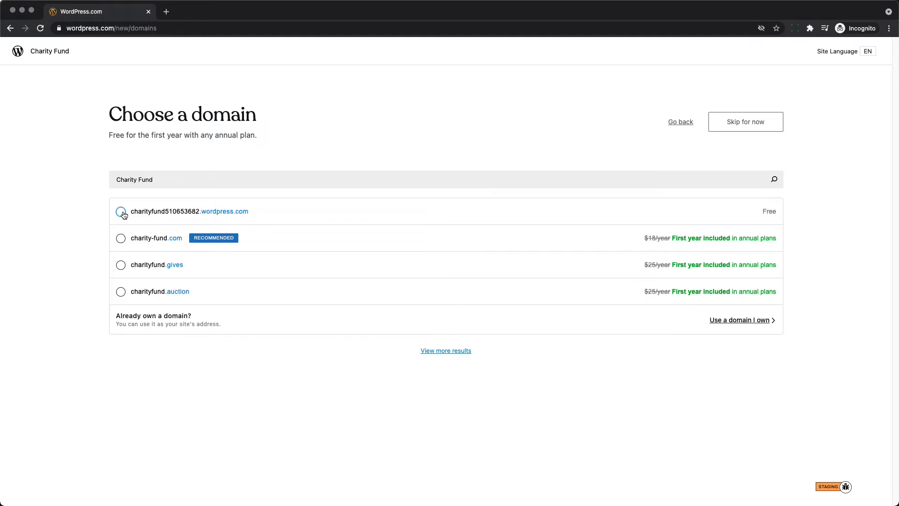
Step: Choose the free charityfund510653682.wordpress.com address and continue to design choices
left_click(121, 211)
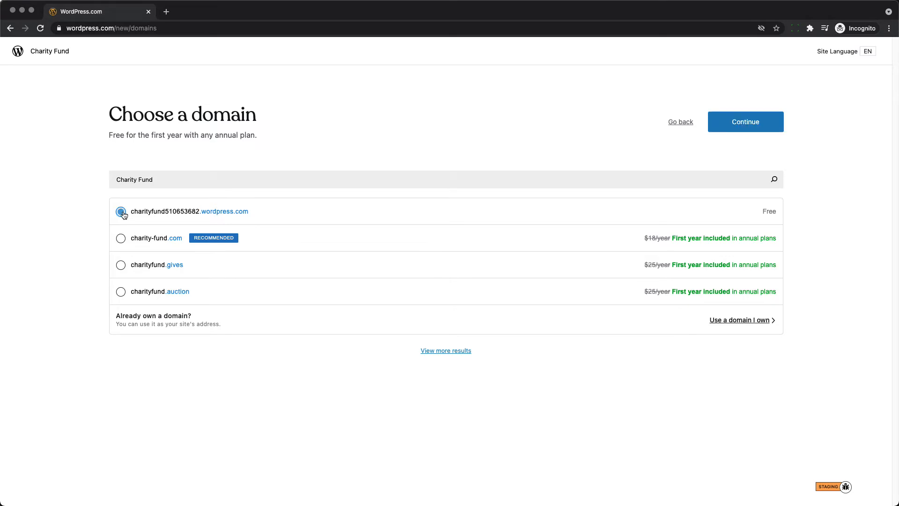
left_click(121, 210)
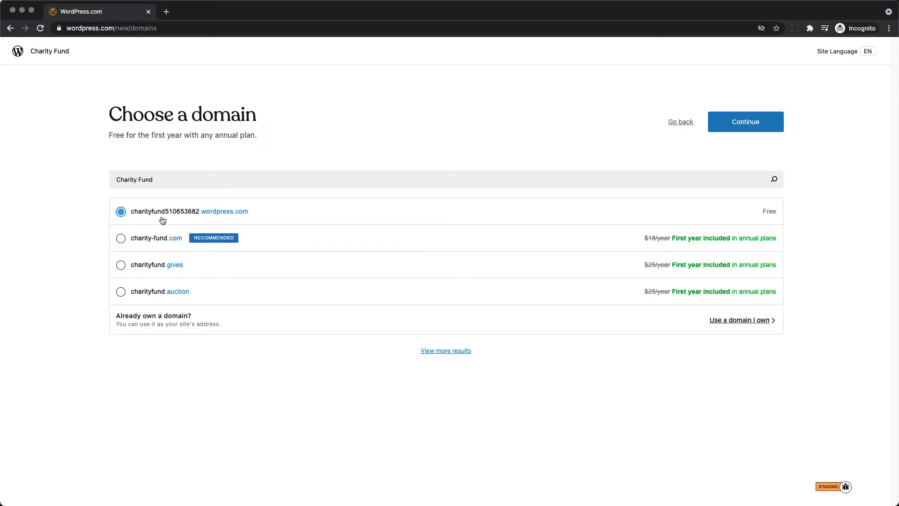
mouse_move(526, 208)
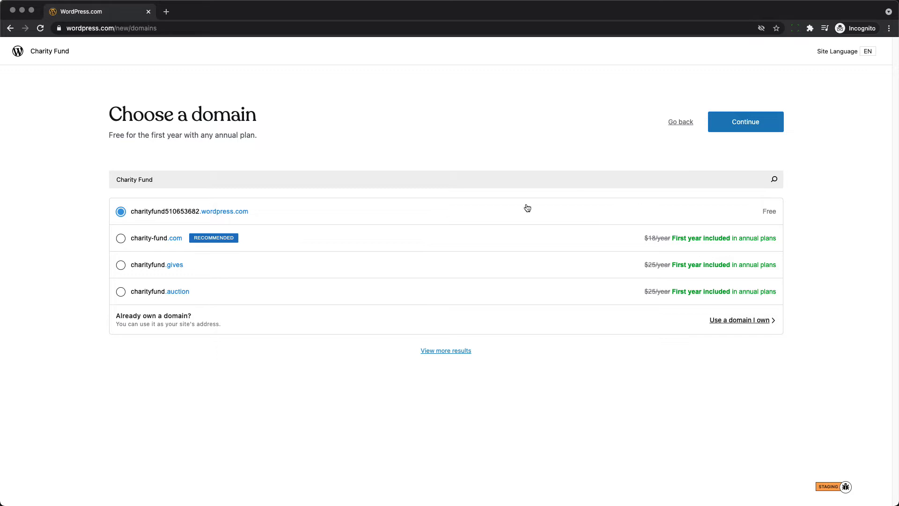
mouse_move(497, 230)
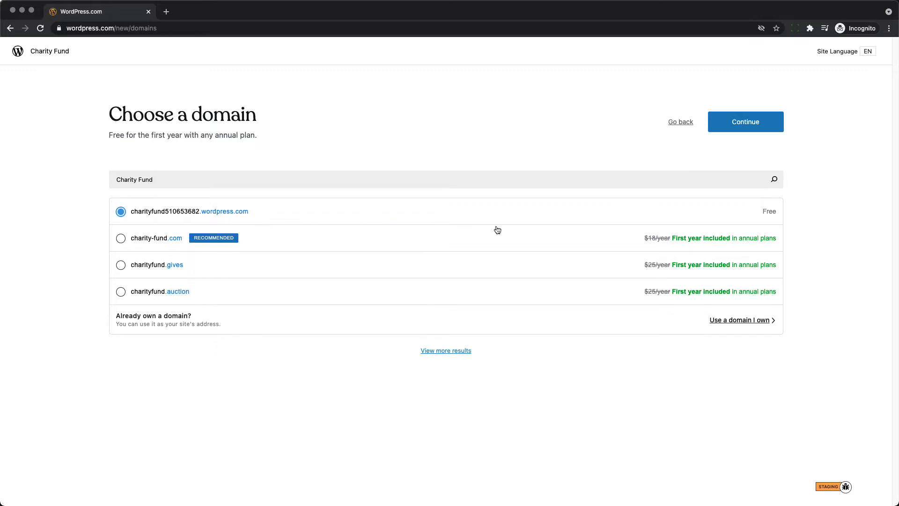
left_click(744, 122)
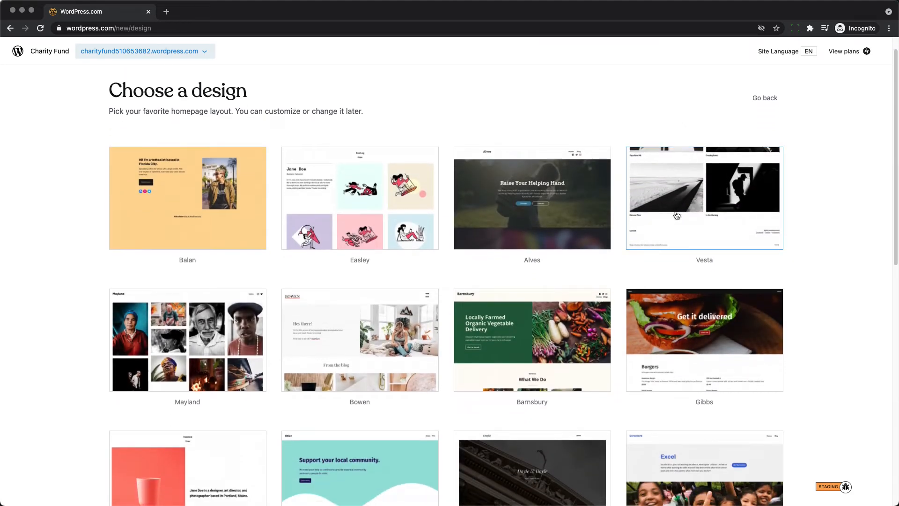
Step: Browse the homepage layouts and pick the Alves design for Charity Fund
scroll("down", 3)
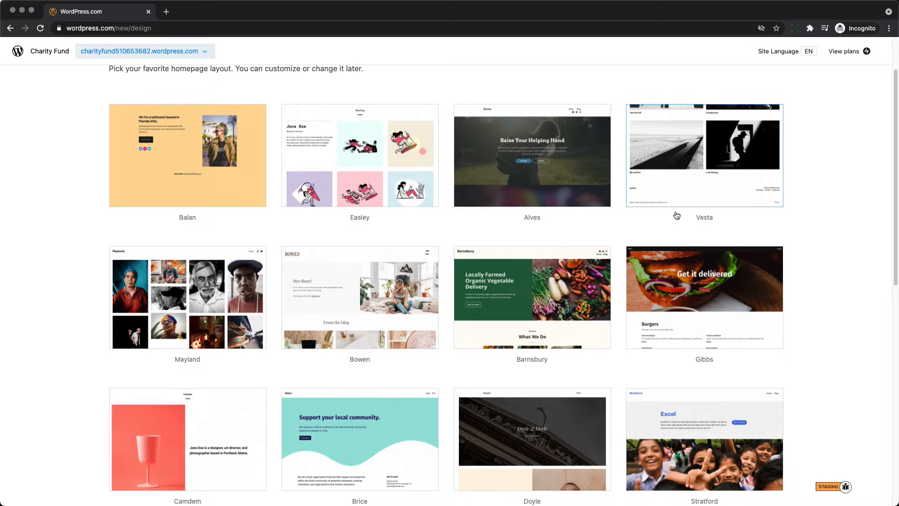
scroll("down", 3)
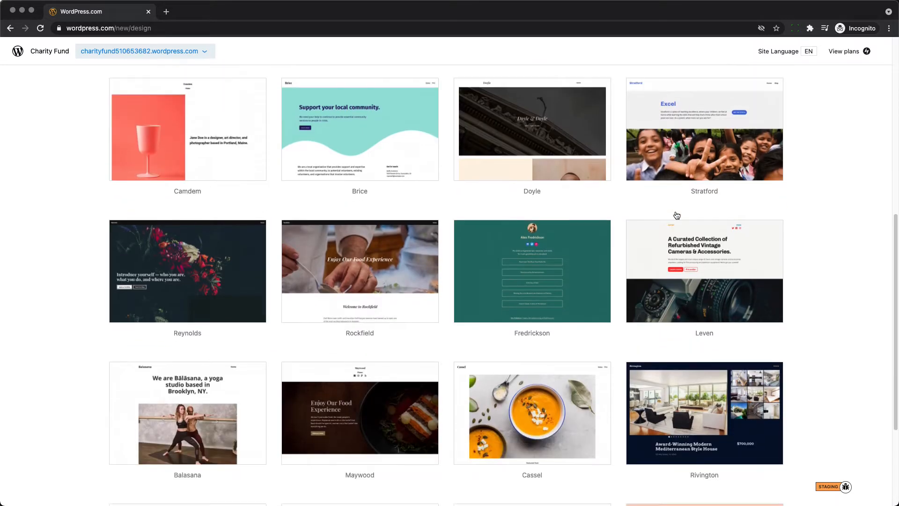
scroll("up", 3)
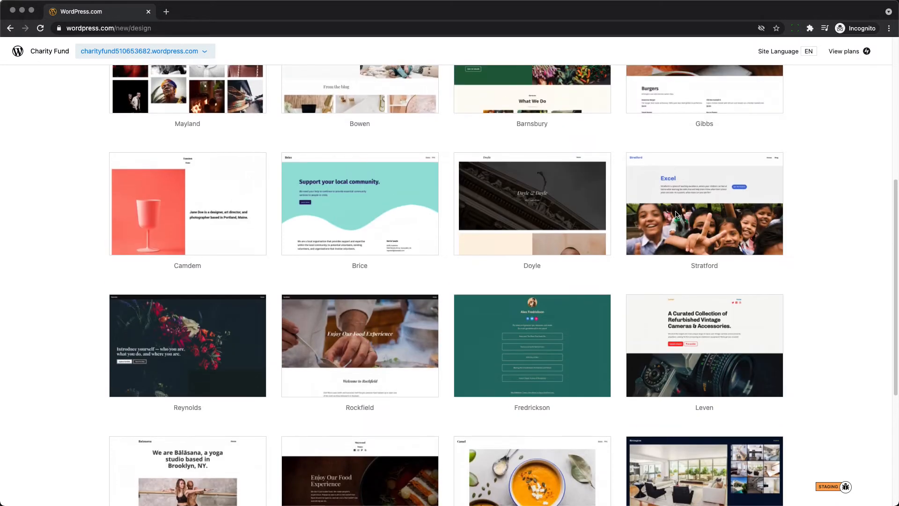
scroll("up", 3)
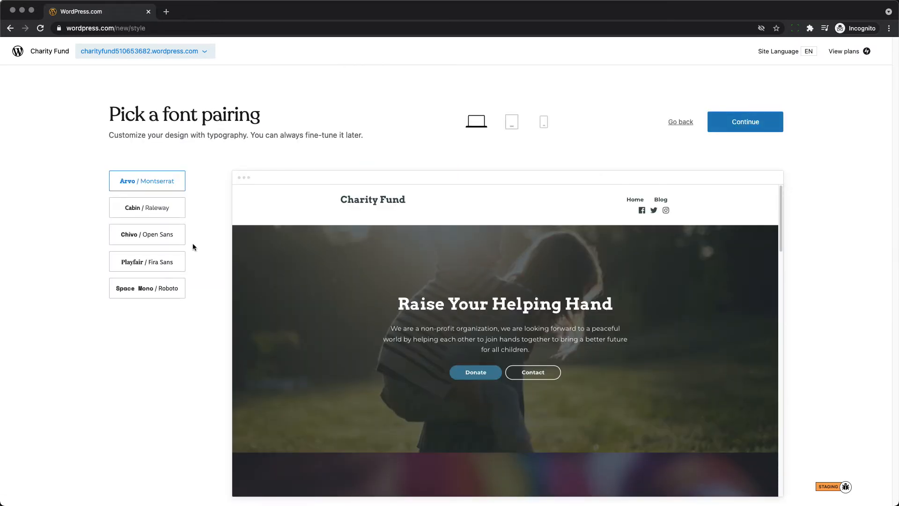
mouse_move(136, 258)
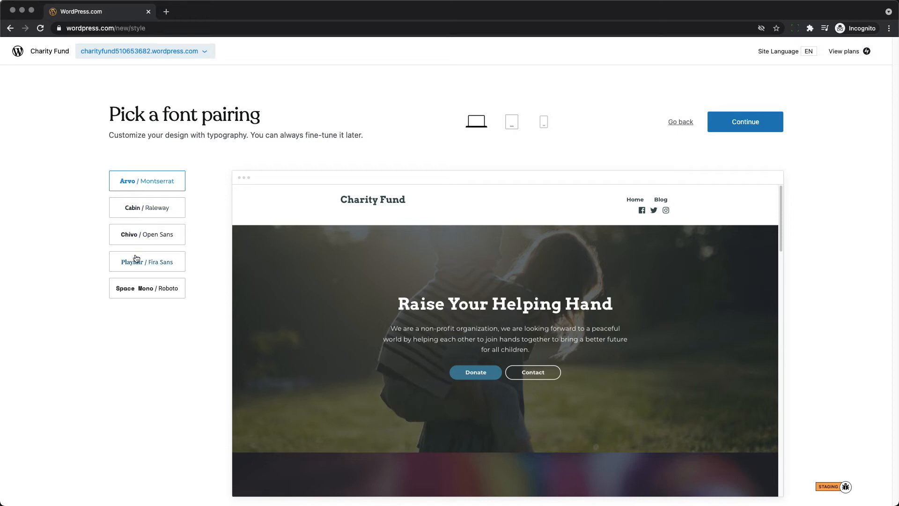
Step: Apply the Playfair / Fira Sans pairing and preview it at tablet, then phone width
left_click(147, 261)
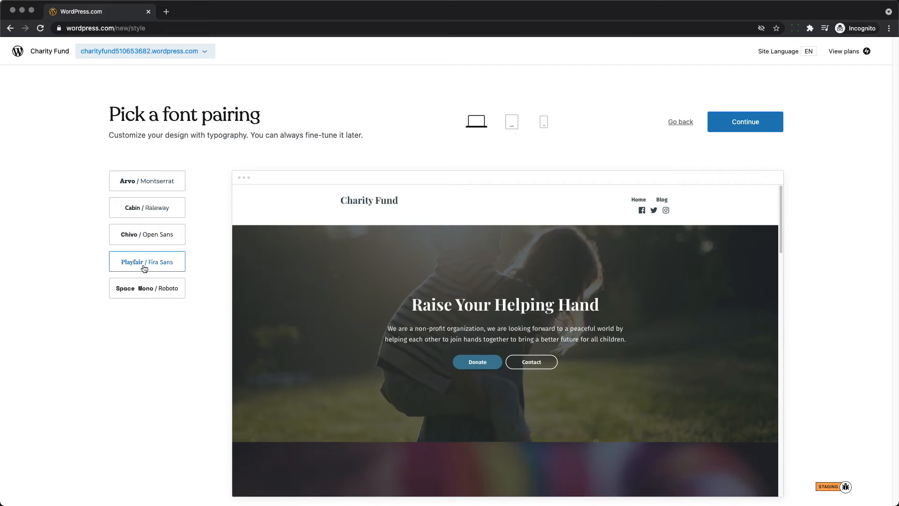
left_click(511, 122)
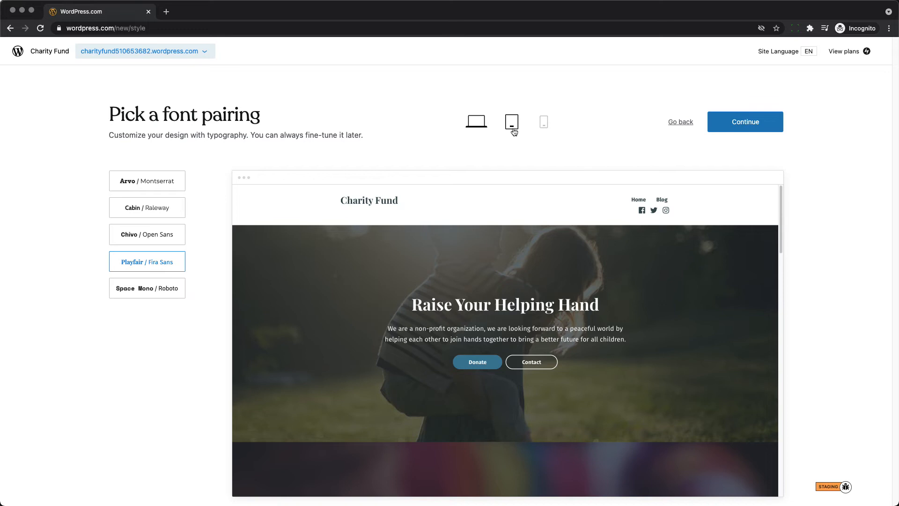
left_click(542, 121)
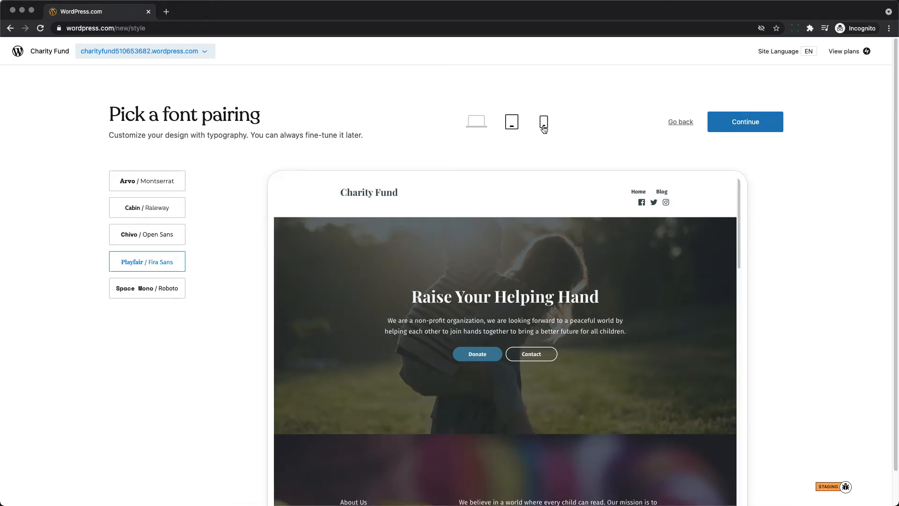
left_click(543, 122)
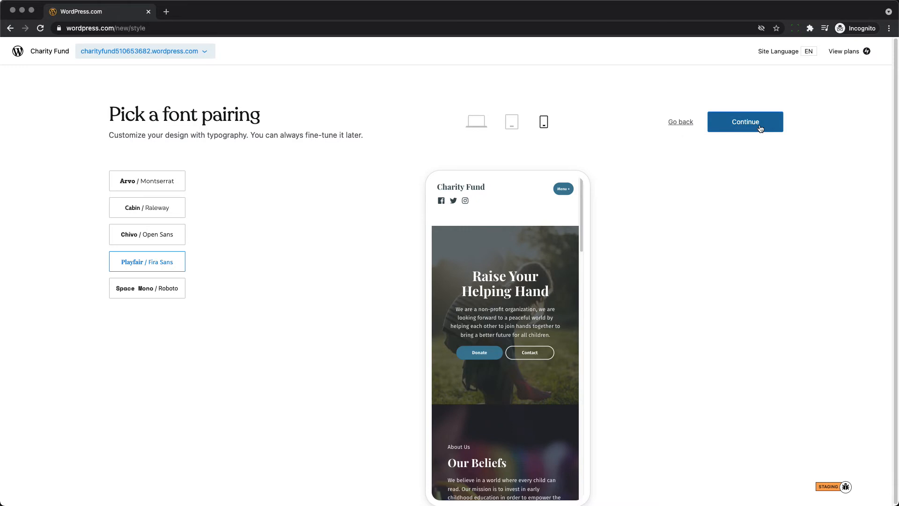
Step: Advance to features and select Custom domains, Image storage and Plugins
left_click(745, 122)
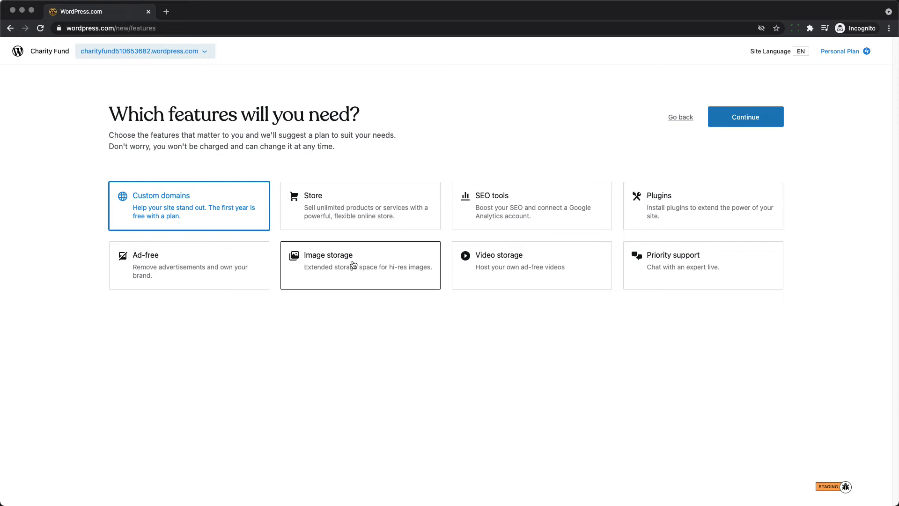
left_click(359, 265)
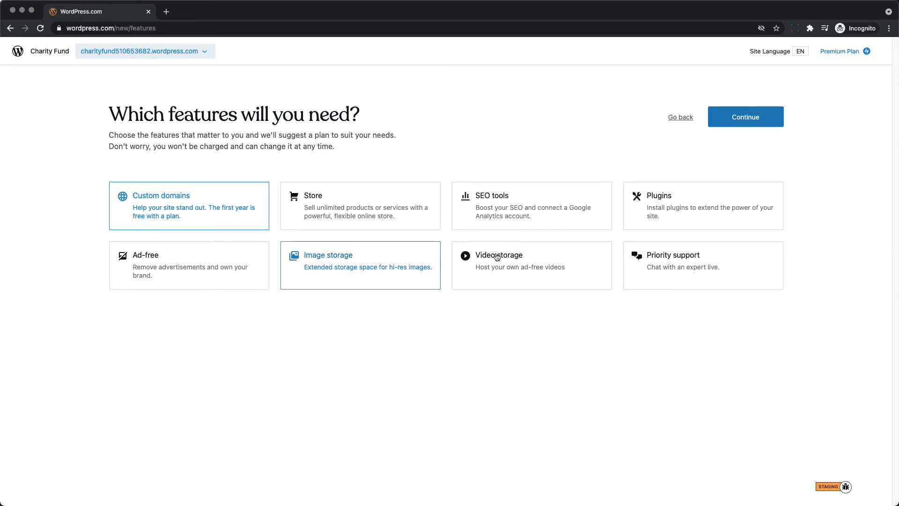
mouse_move(682, 202)
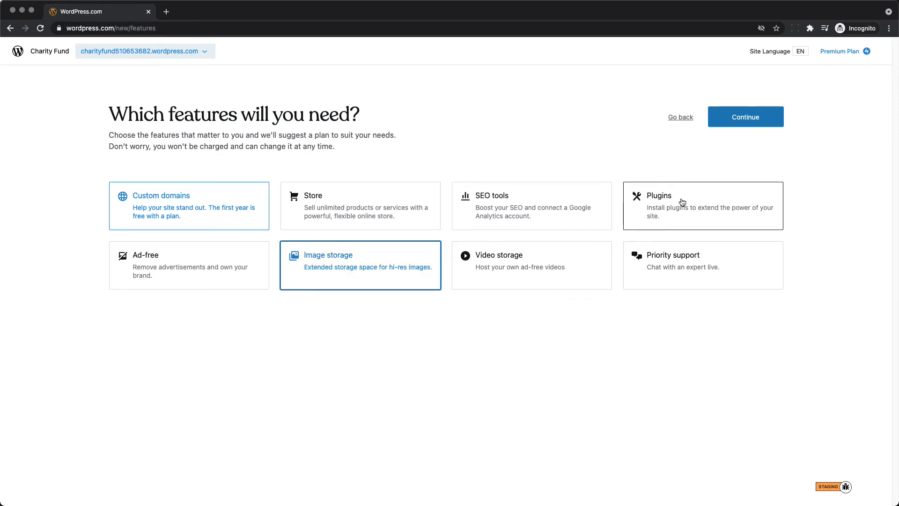
left_click(701, 205)
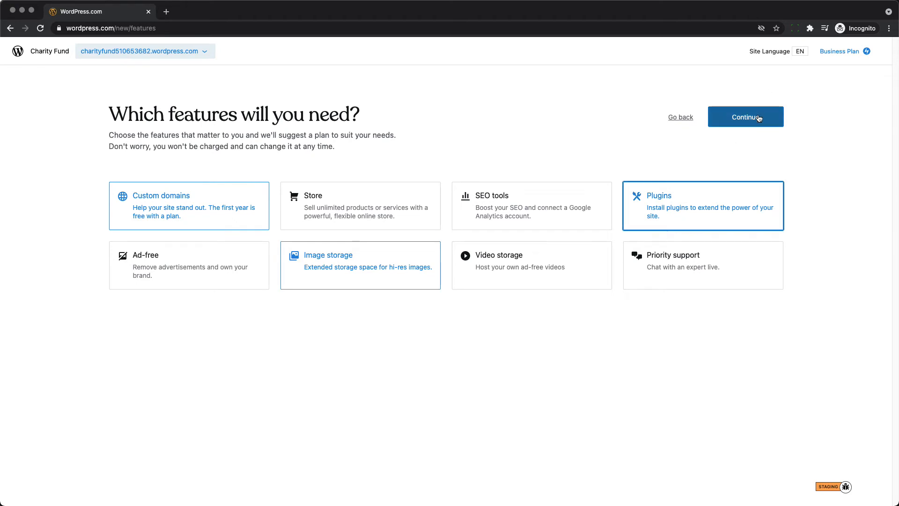
Step: Review the detailed plan comparison and select the $0 Free plan
left_click(745, 116)
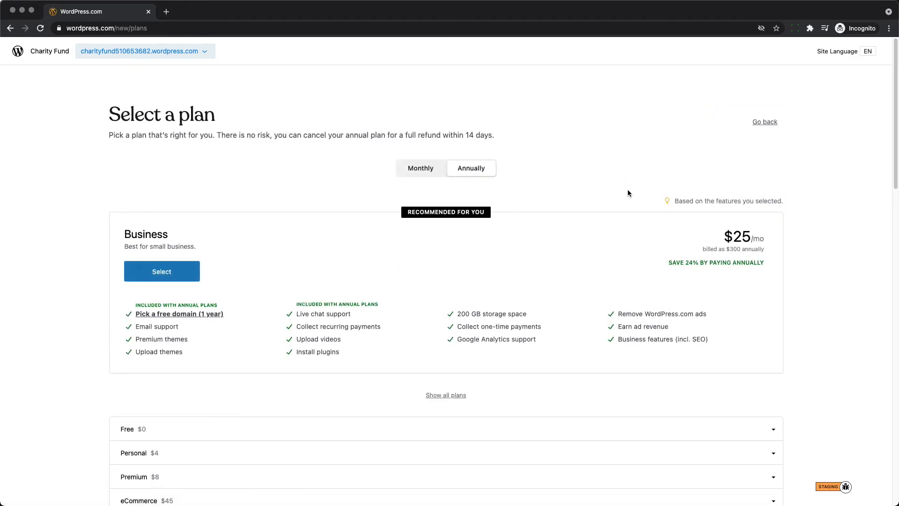
mouse_move(260, 278)
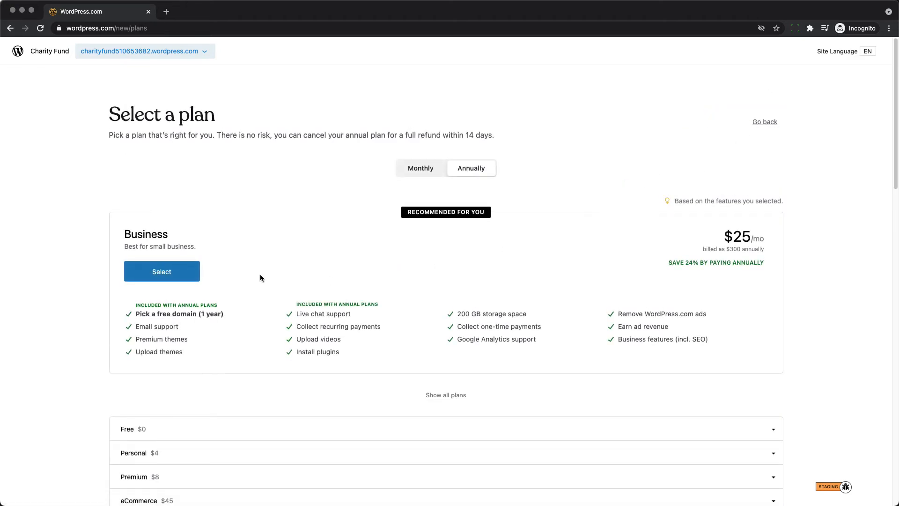
scroll("up", 3)
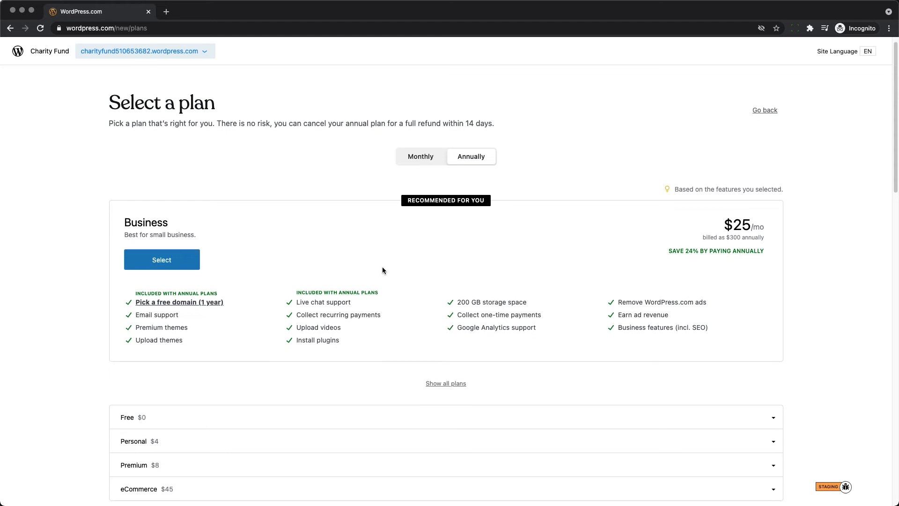
scroll("down", 3)
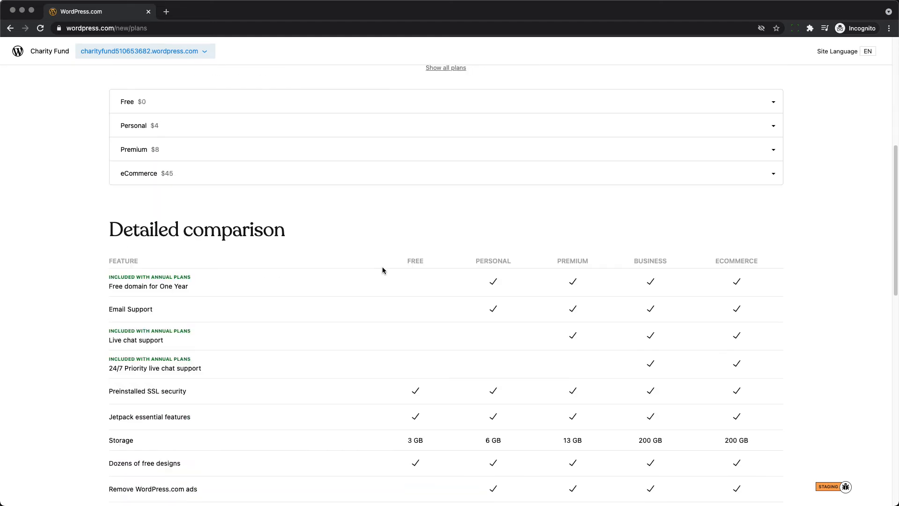
scroll("down", 3)
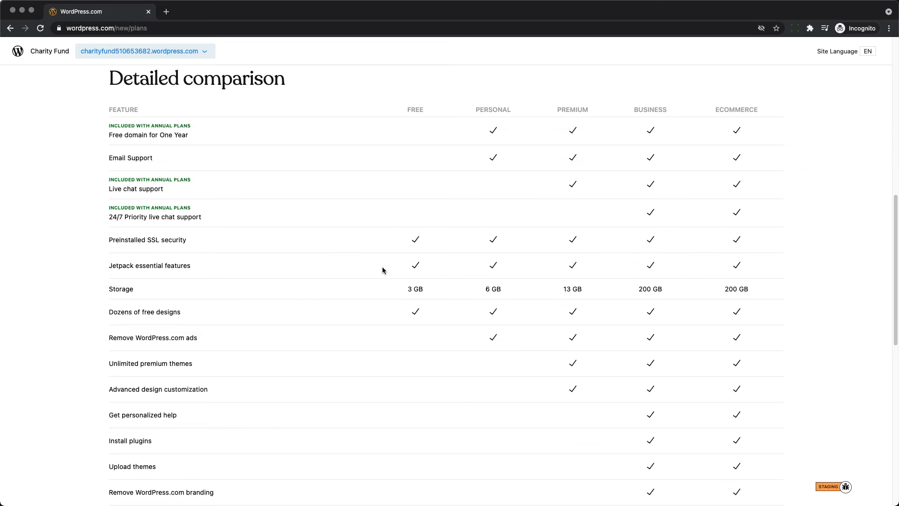
mouse_move(481, 191)
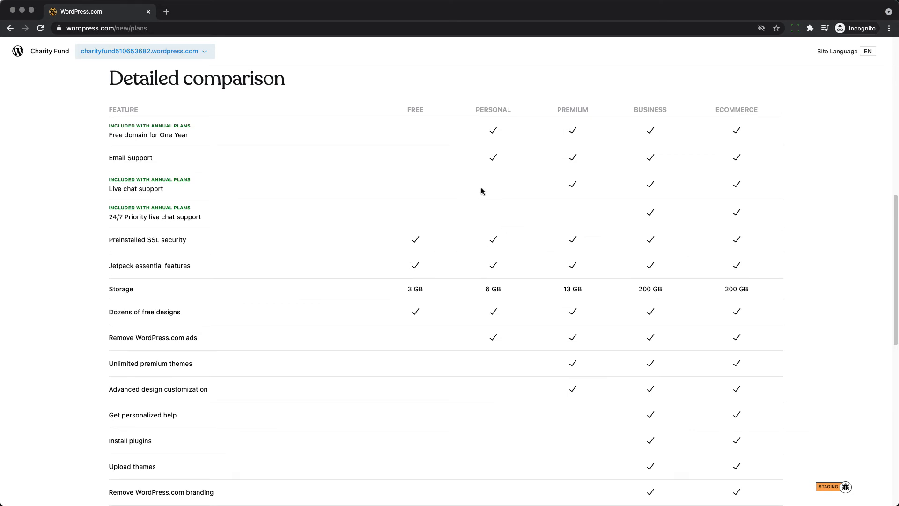
mouse_move(584, 141)
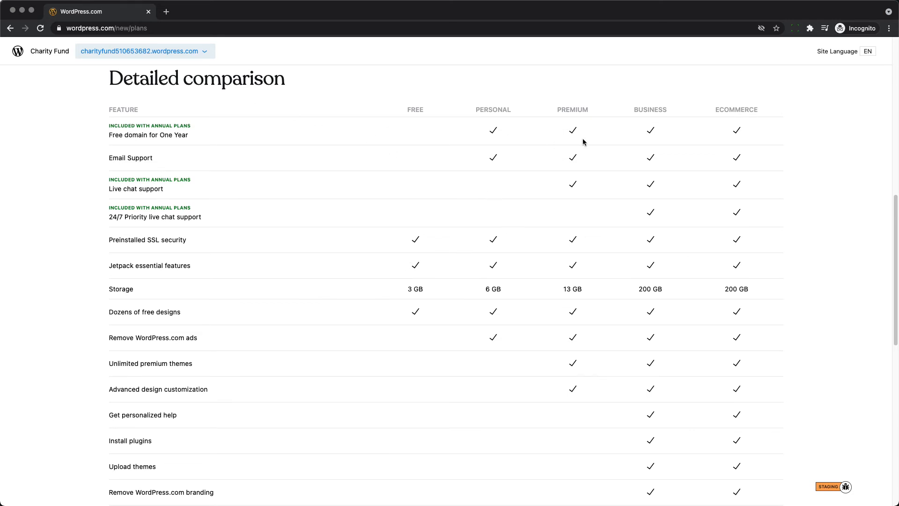
scroll("down", 3)
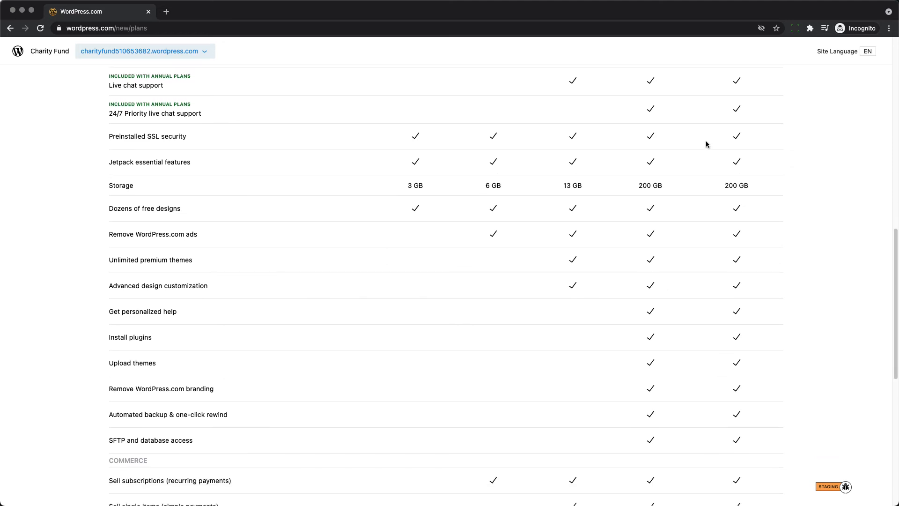
scroll("down", 3)
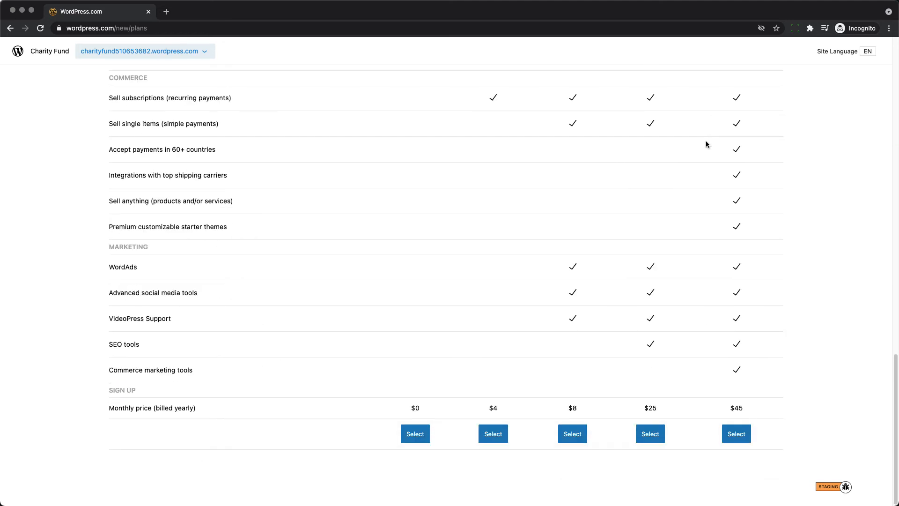
mouse_move(414, 434)
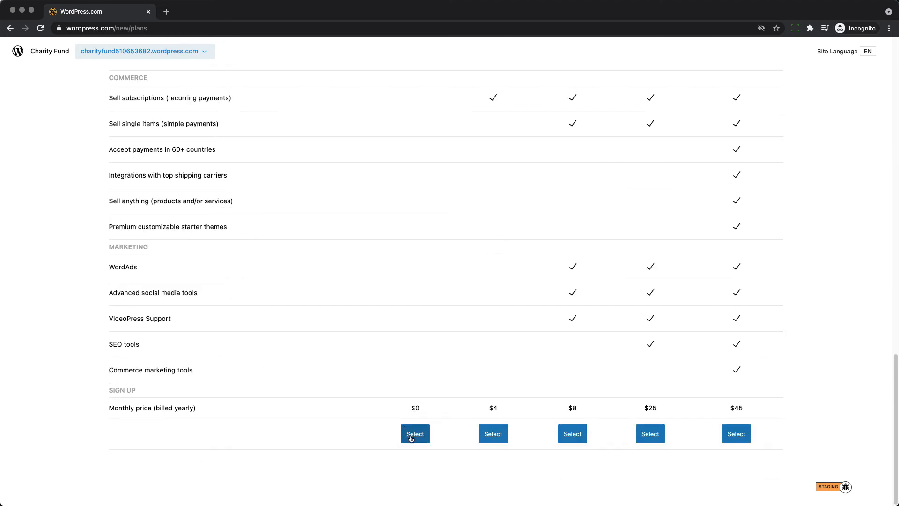
left_click(415, 433)
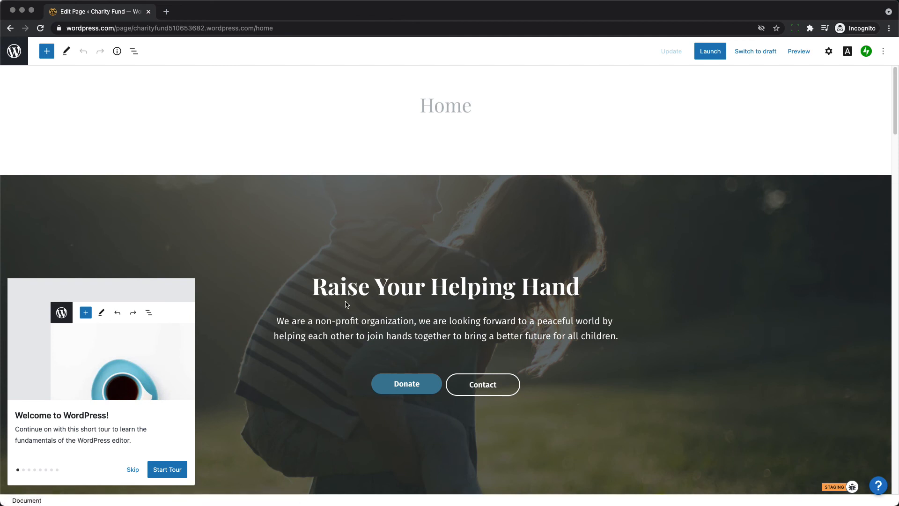
mouse_move(50, 143)
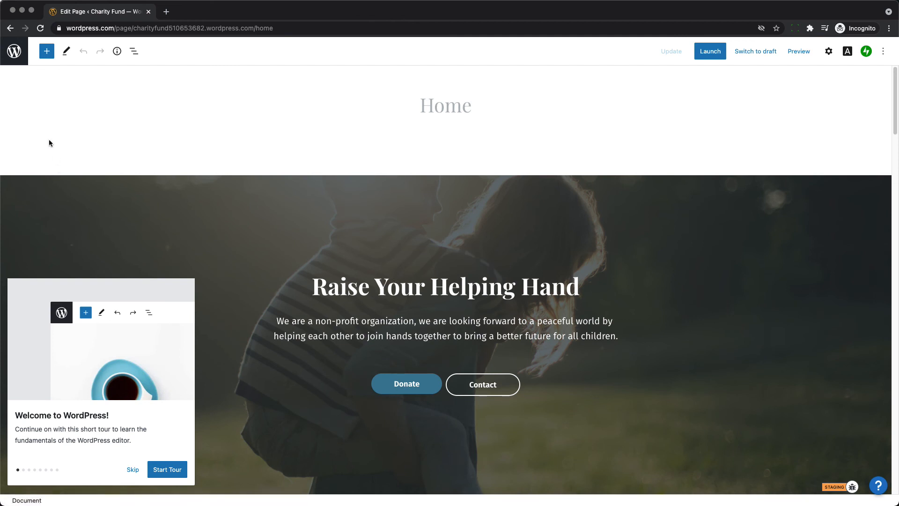
Step: Show the editor's site navigation panel via the WordPress logo
left_click(14, 51)
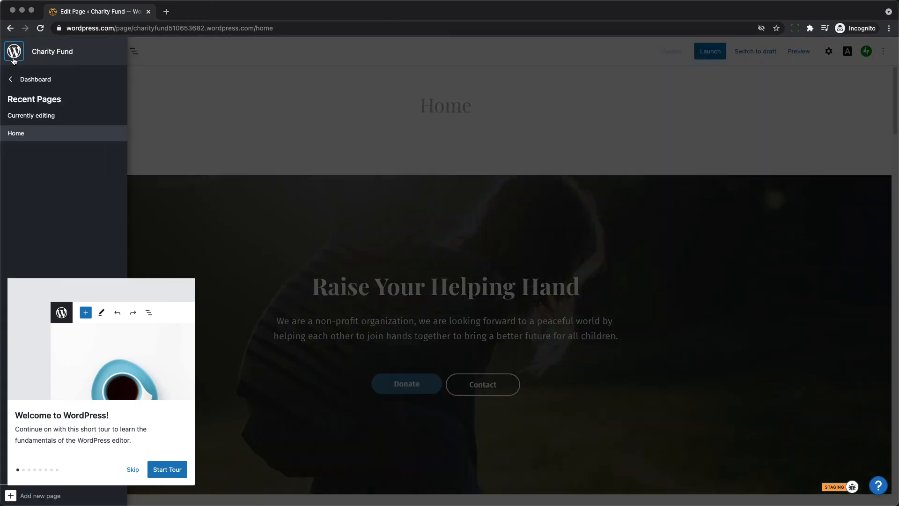
mouse_move(13, 51)
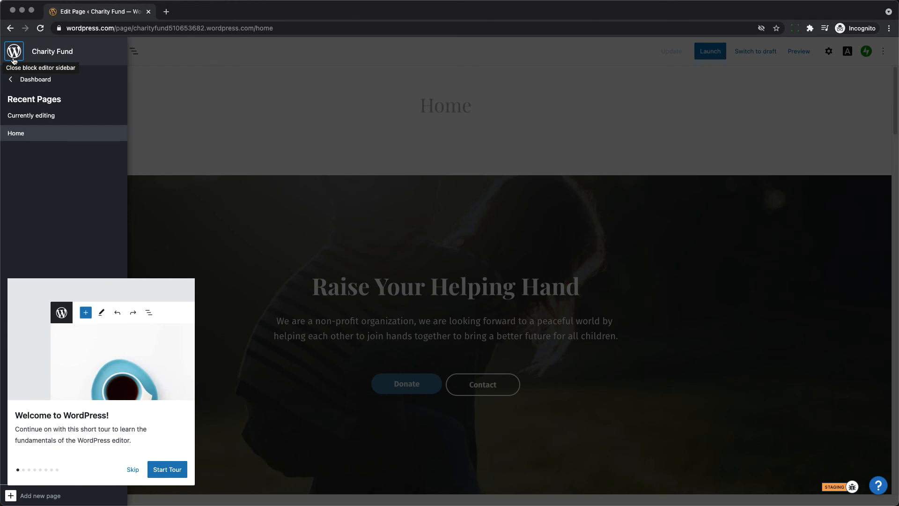
mouse_move(35, 79)
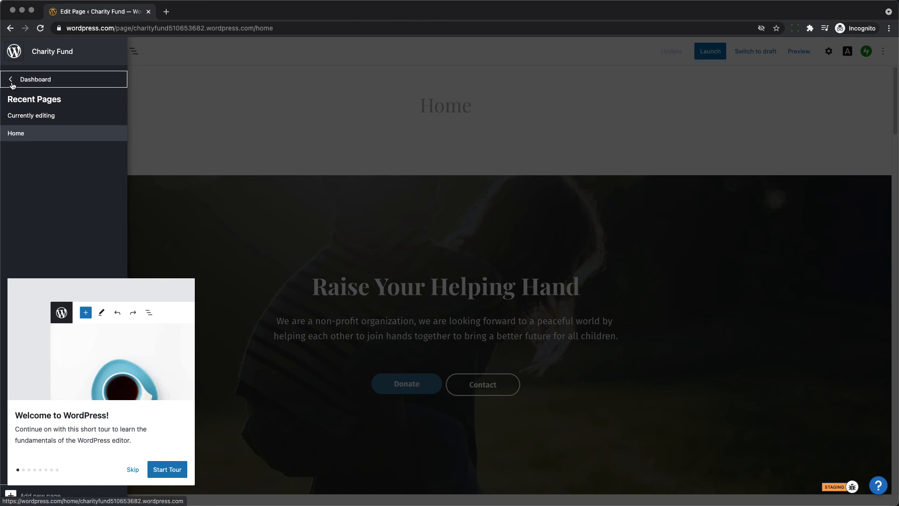
Step: Return to the dashboard, list both sites in the switcher, and reopen Charity Fund
left_click(36, 79)
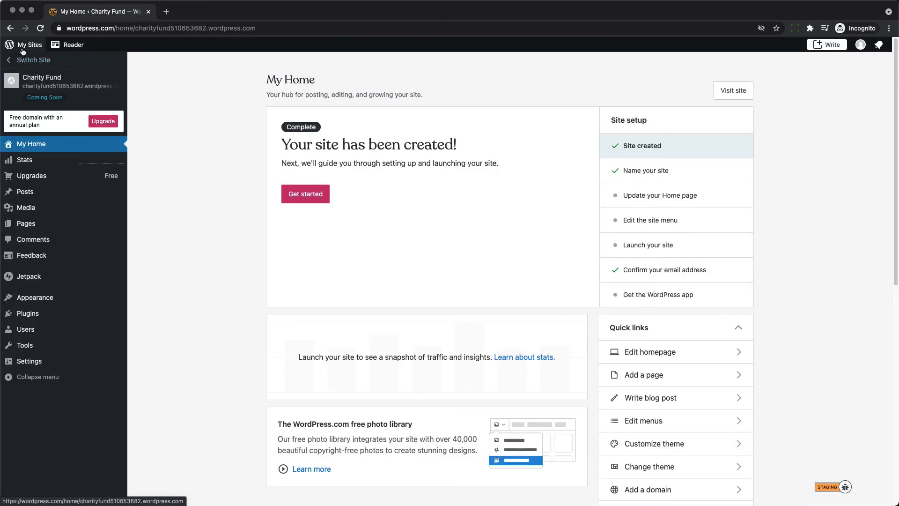
mouse_move(28, 45)
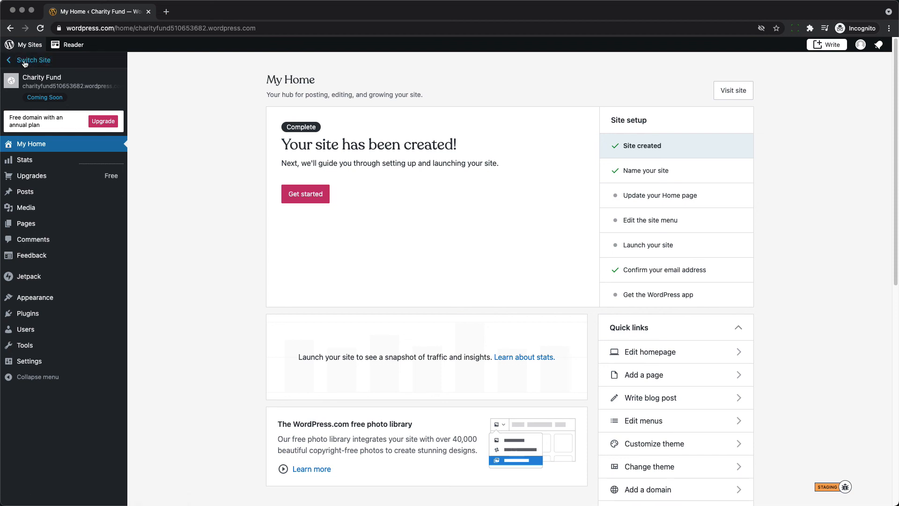
left_click(33, 60)
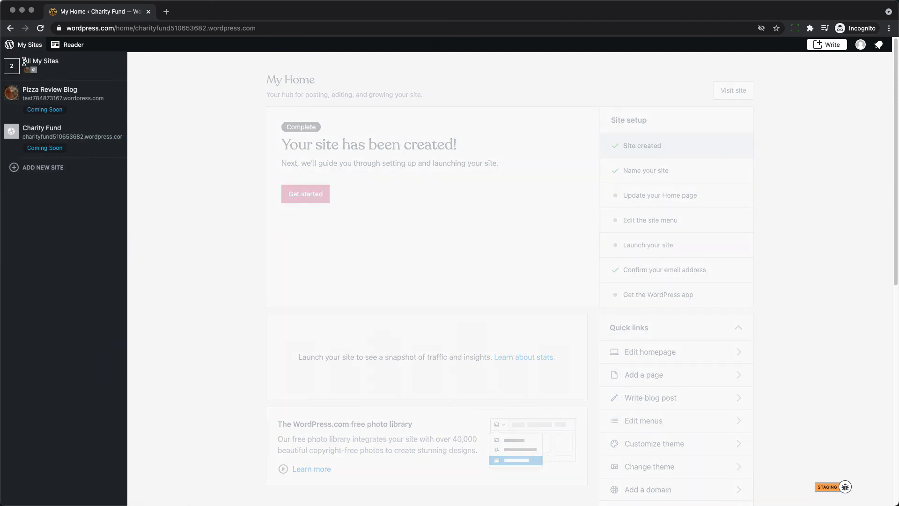
mouse_move(49, 132)
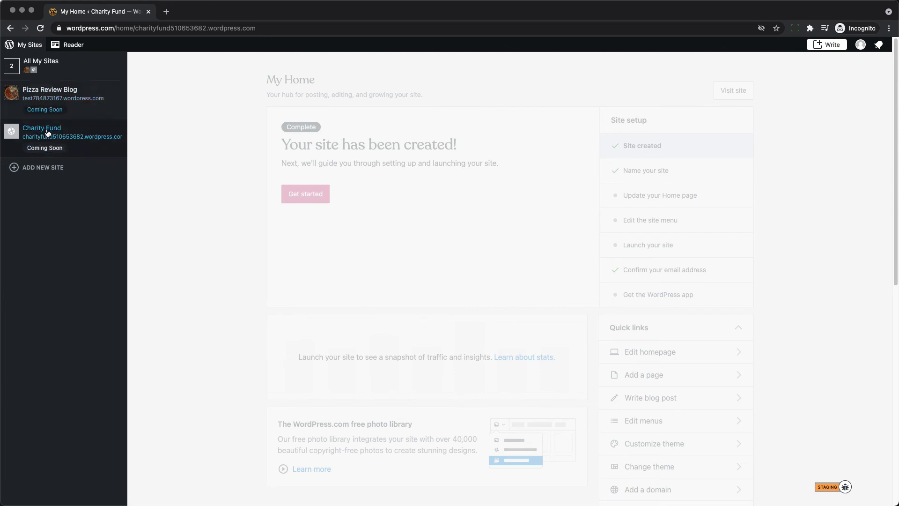
left_click(42, 128)
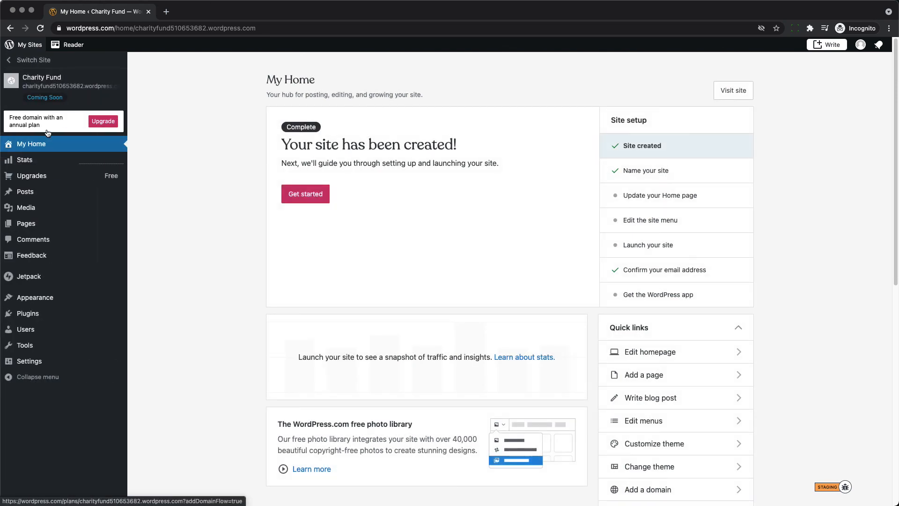